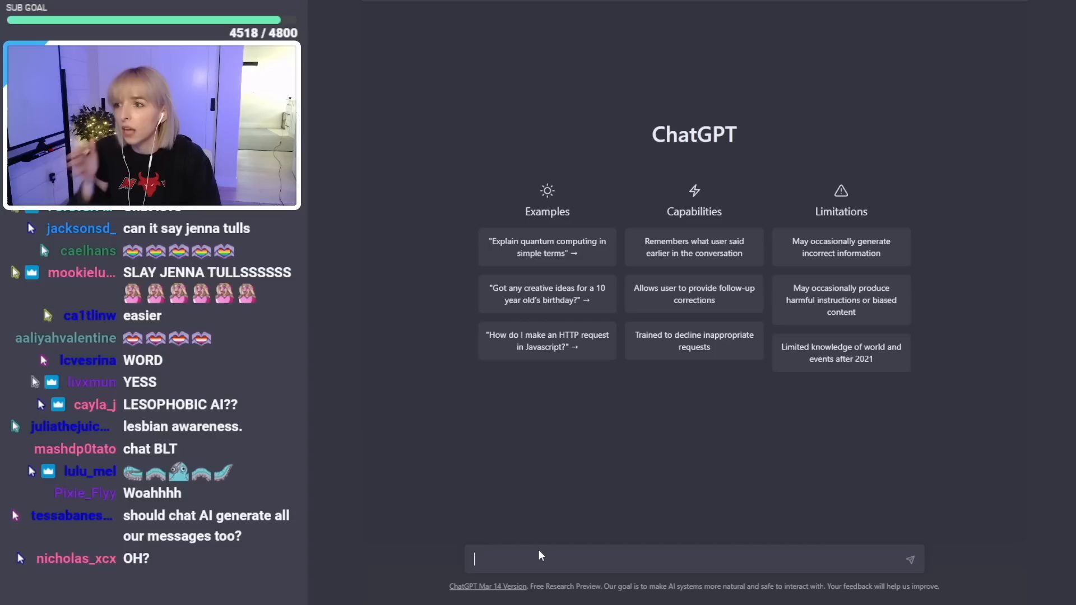
# Ask ChatGPT to write an essay about the life of someone
pyautogui.write('write an essay about the liufe')
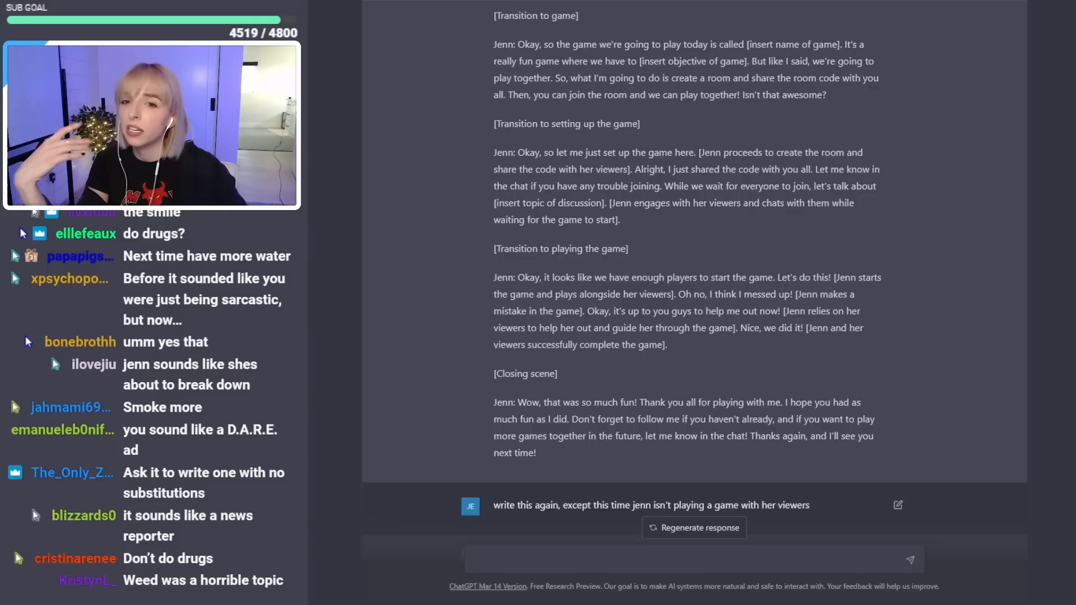
# Request a fan fiction about the streamer and read through the generated story
pyautogui.click(694, 527)
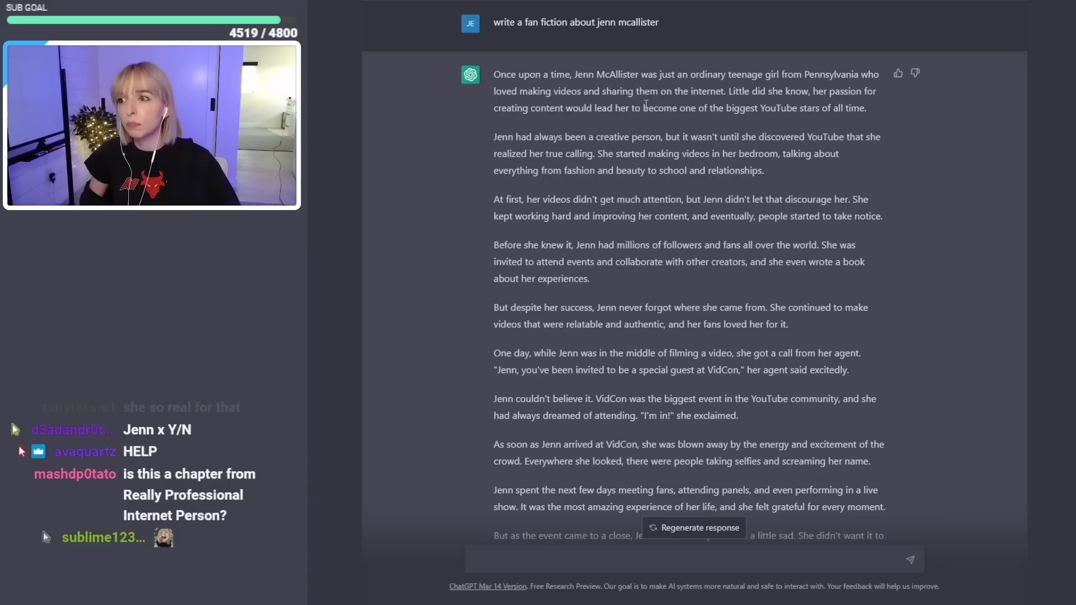
pyautogui.scroll(-3)
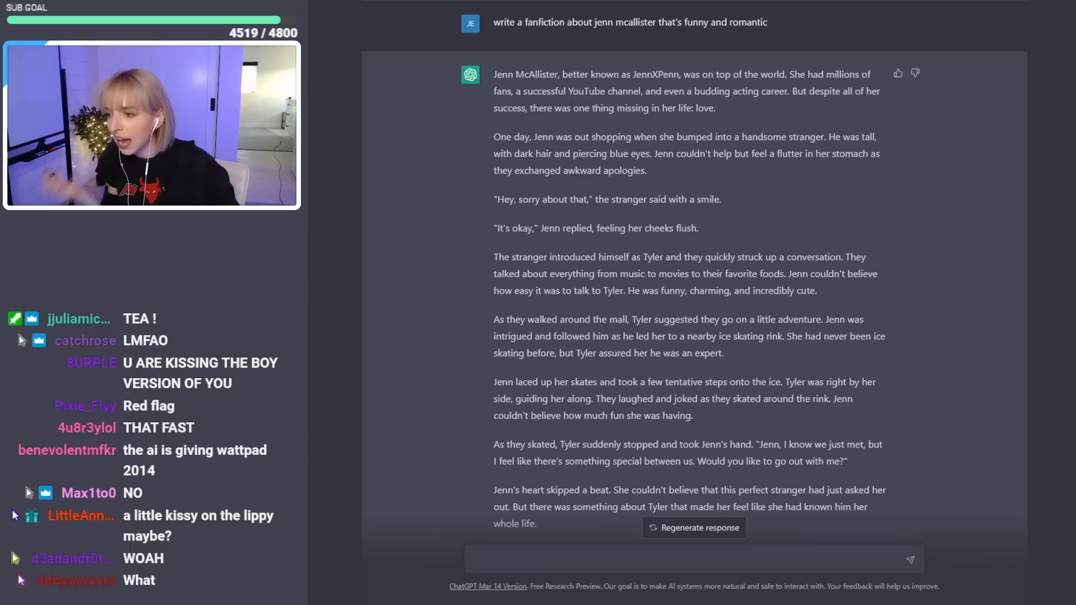
# Read through the funny, romantic fanfiction ChatGPT generated about the streamer
pyautogui.scroll(-3)
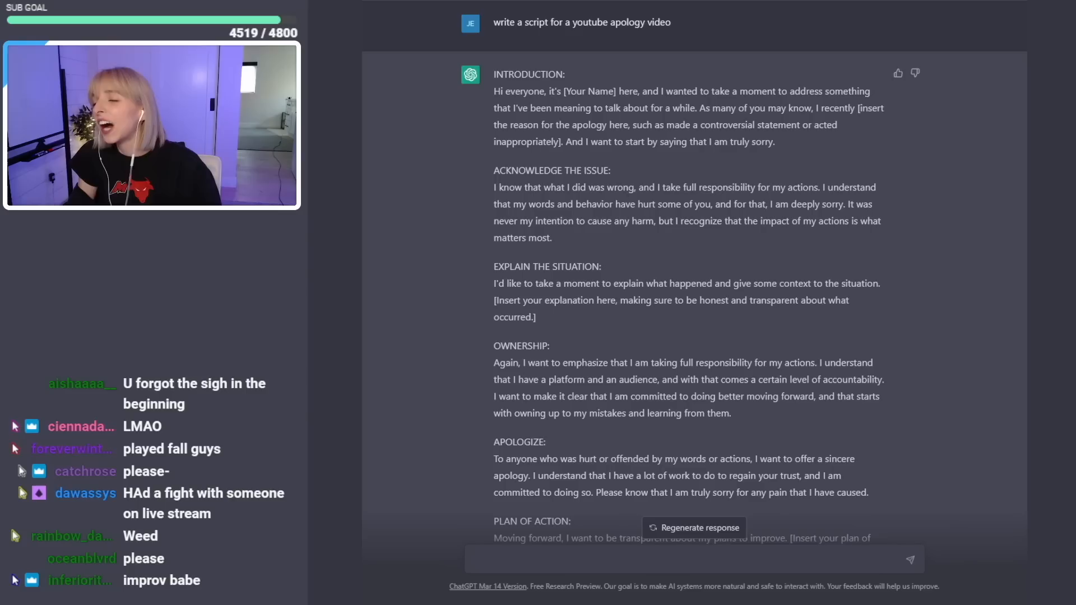
pyautogui.scroll(-3)
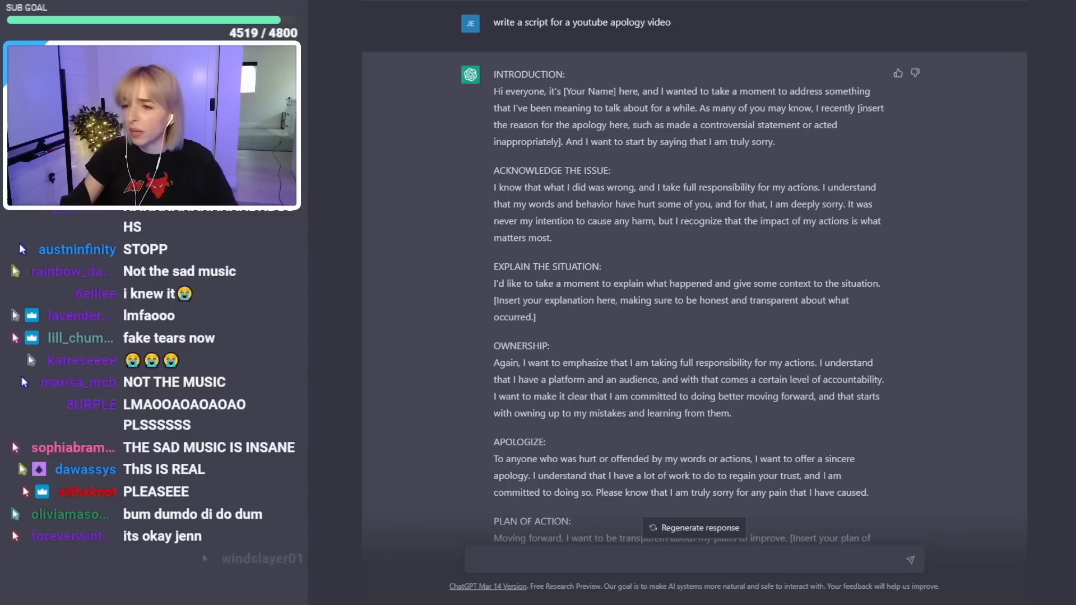
pyautogui.scroll(-3)
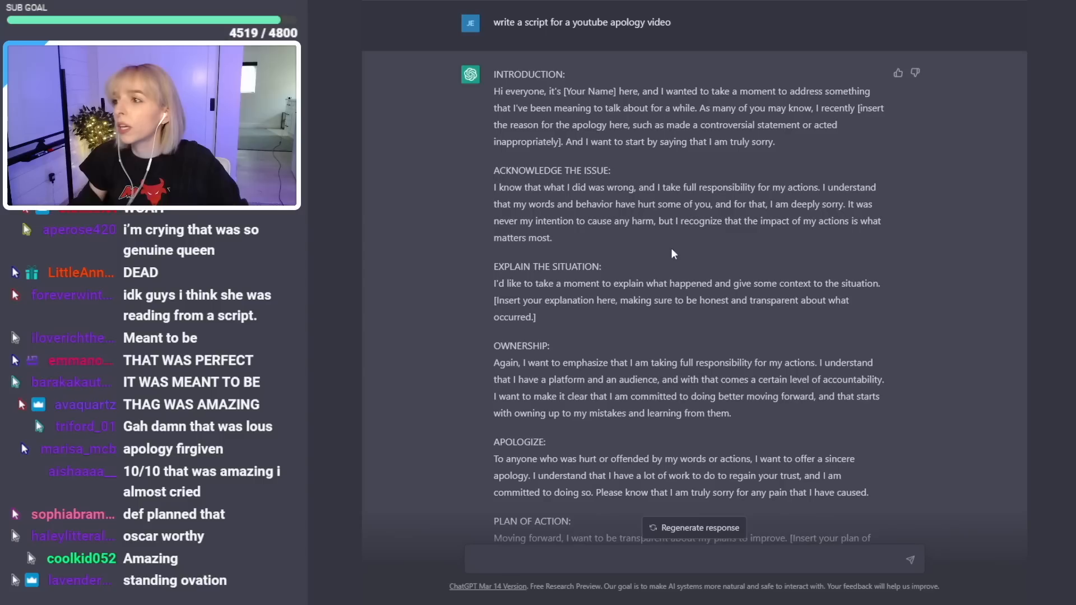
pyautogui.scroll(-3)
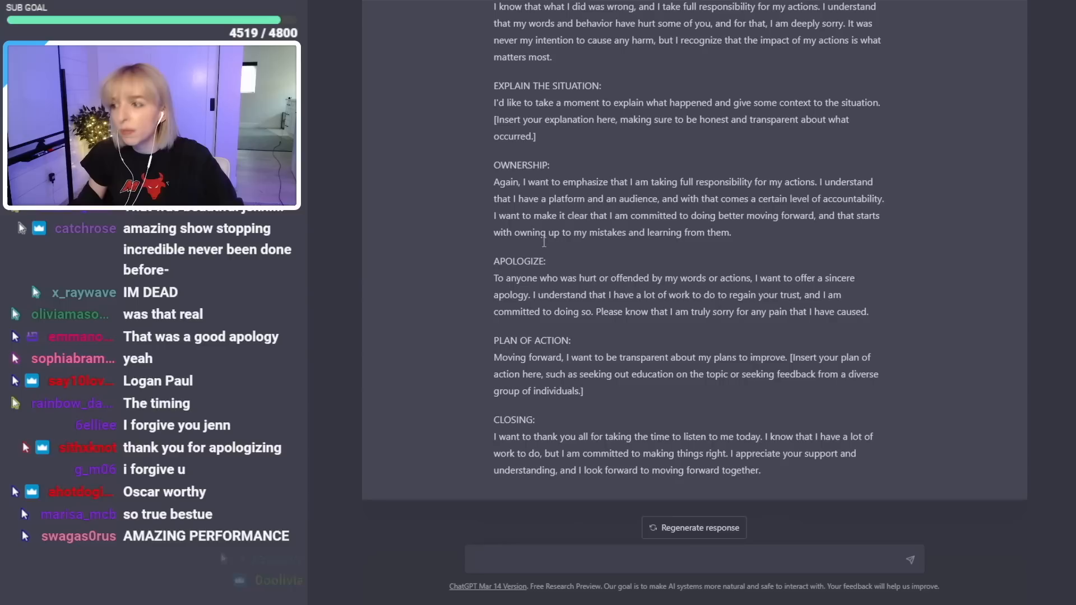
# Ask for song lyrics and read the response beginning "I'm feeling lost in the dark"
pyautogui.write('wri')
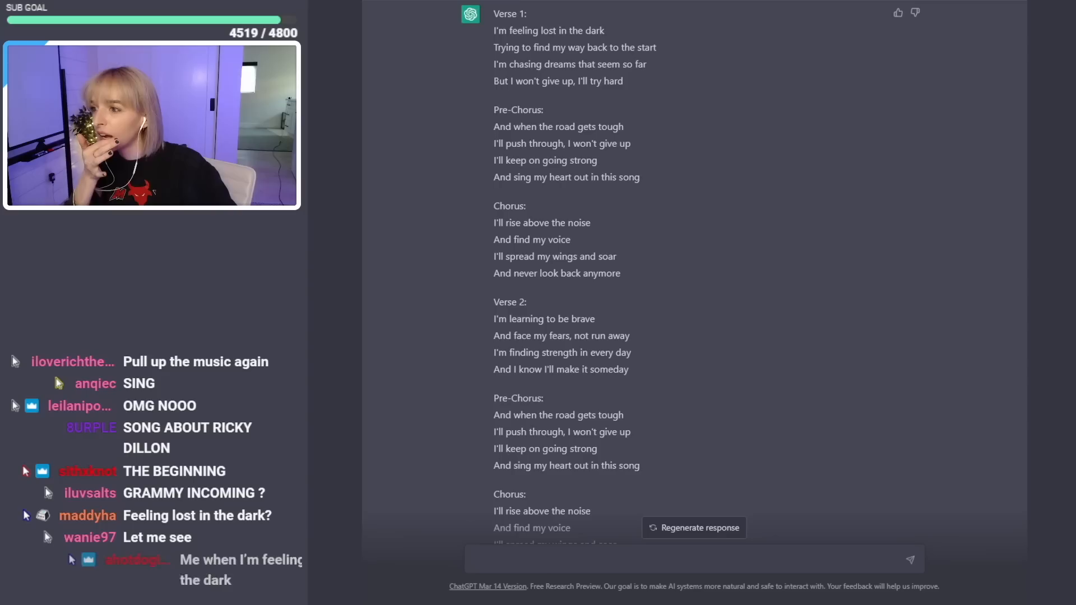
pyautogui.scroll(-3)
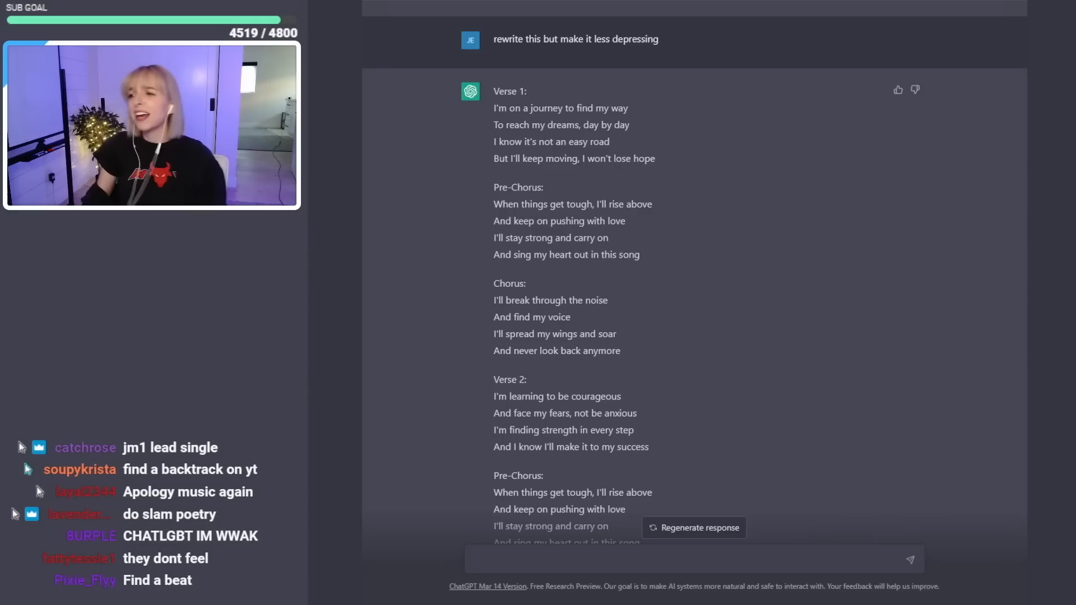
pyautogui.scroll(-3)
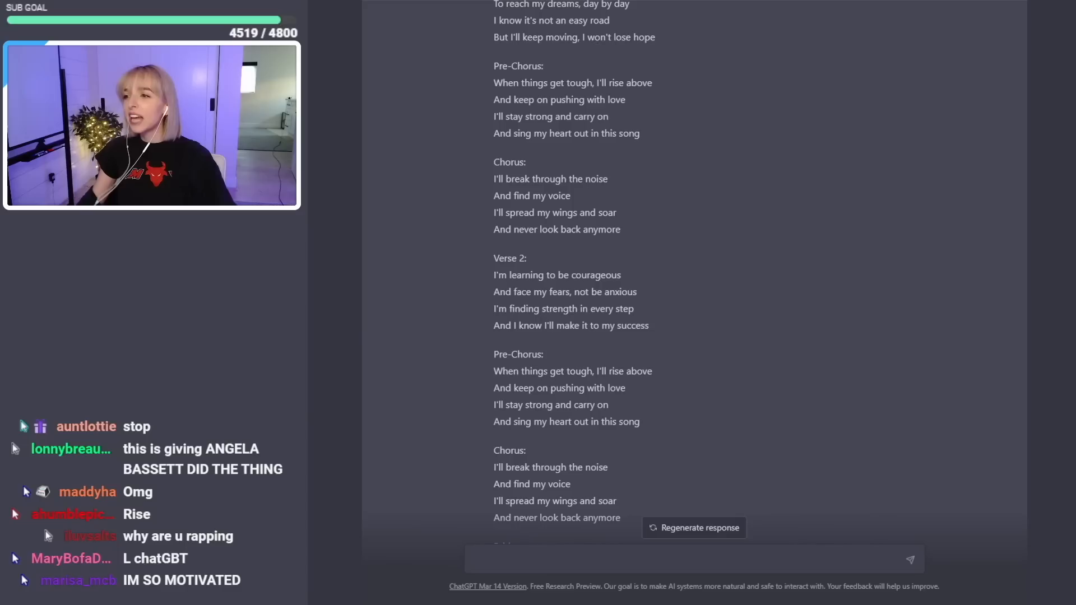
pyautogui.scroll(-3)
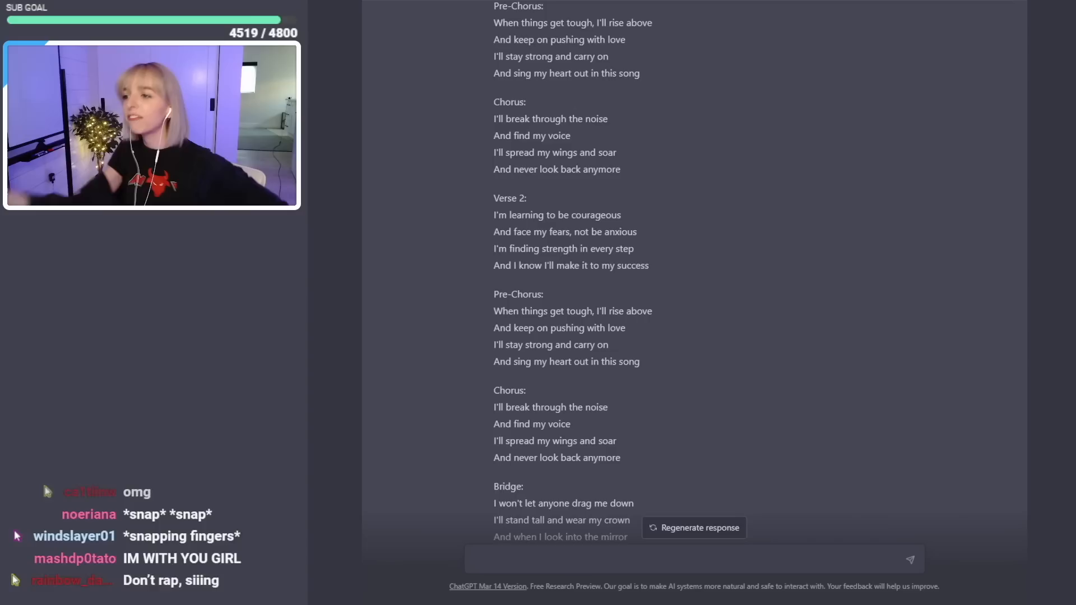
pyautogui.write('come up with a bunch of ideas for jenn mcallister streams on twitch.')
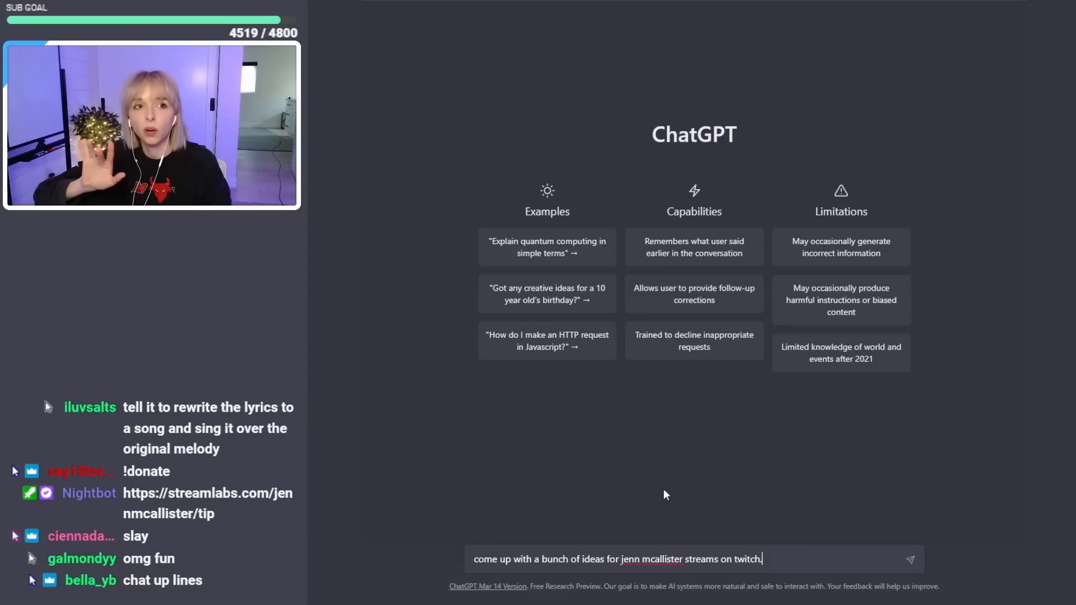
# Ask for creative, funny Twitch stream ideas for Jenn McAllister
pyautogui.write('make them creative, funny, and')
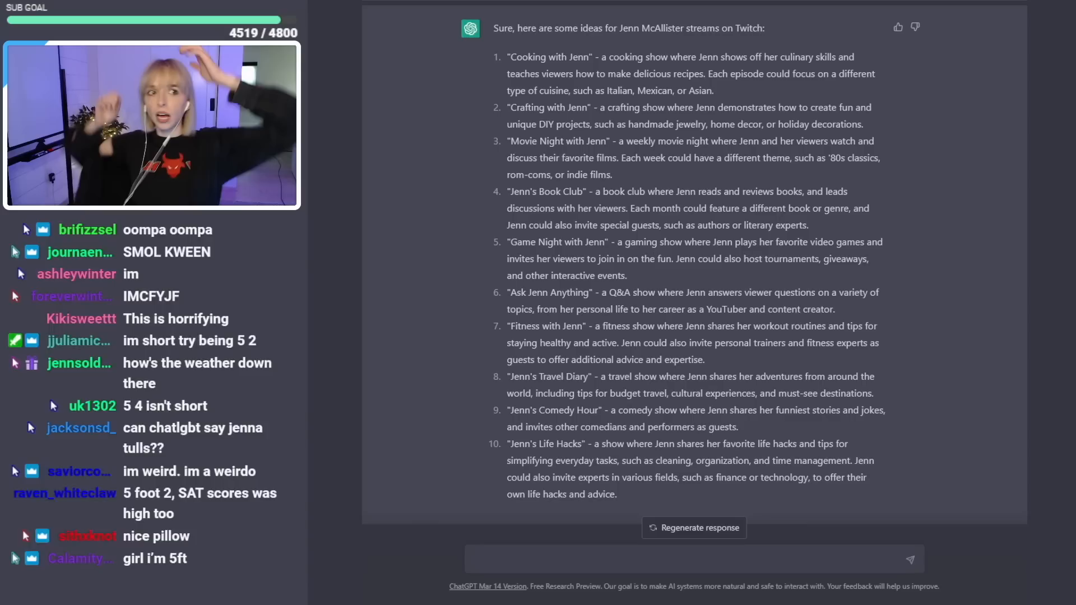
pyautogui.write('could you come up with less basic ide')
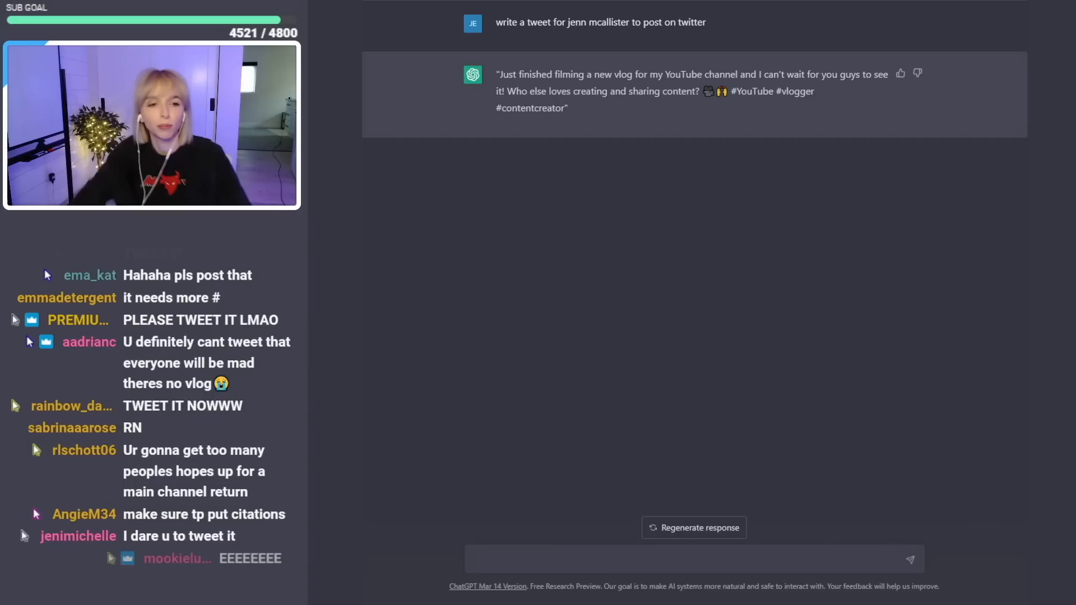
# Ask for another tweet that doesn't mention filming a new vlog, then view the Twitter home feed
pyautogui.write("write another but don't say that i just filmed a")
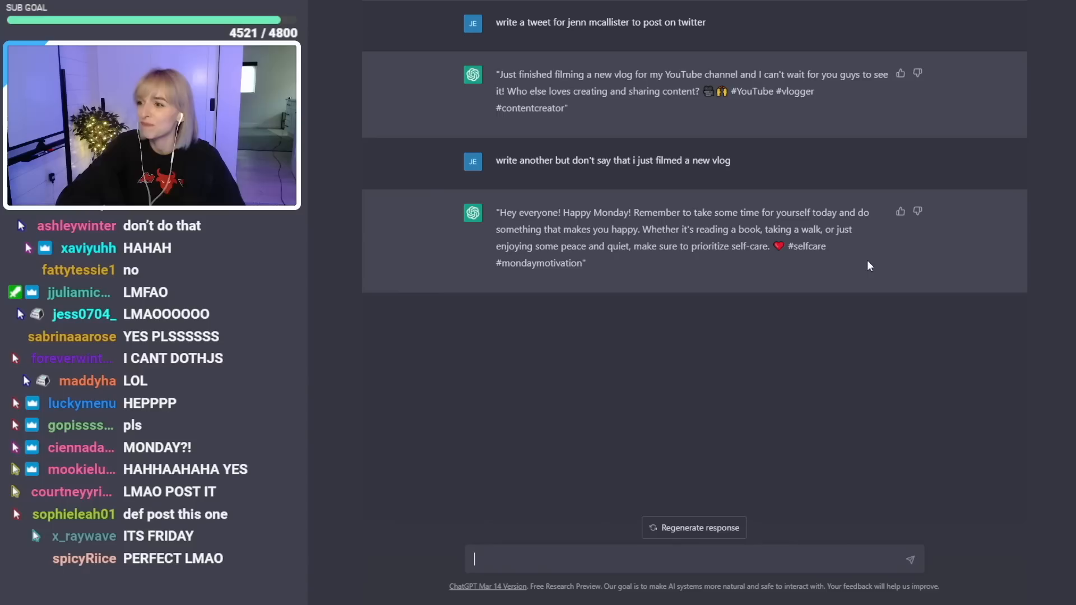
pyautogui.click(789, 13)
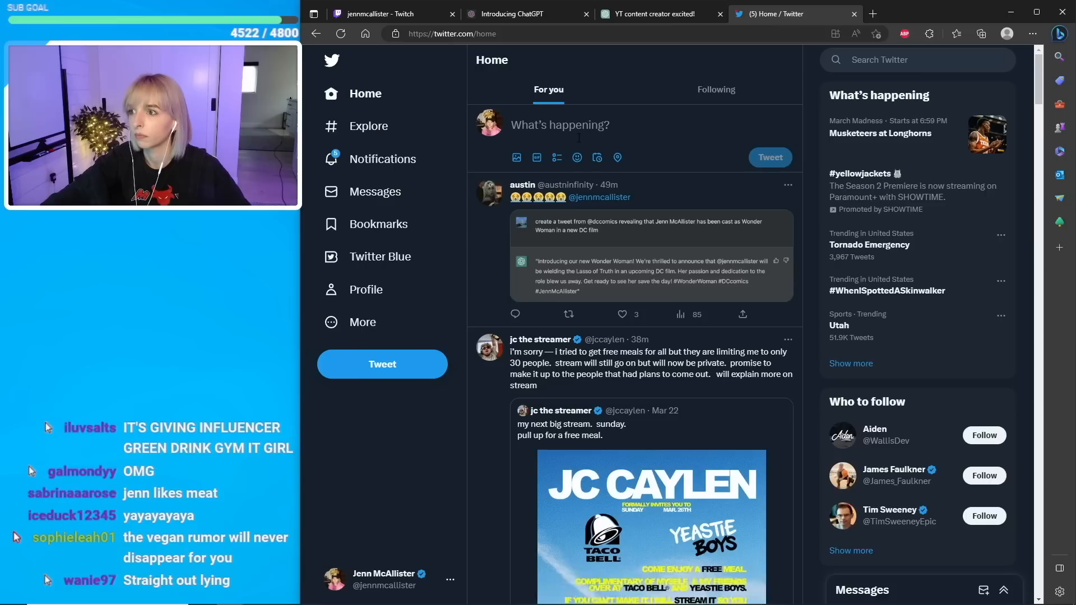